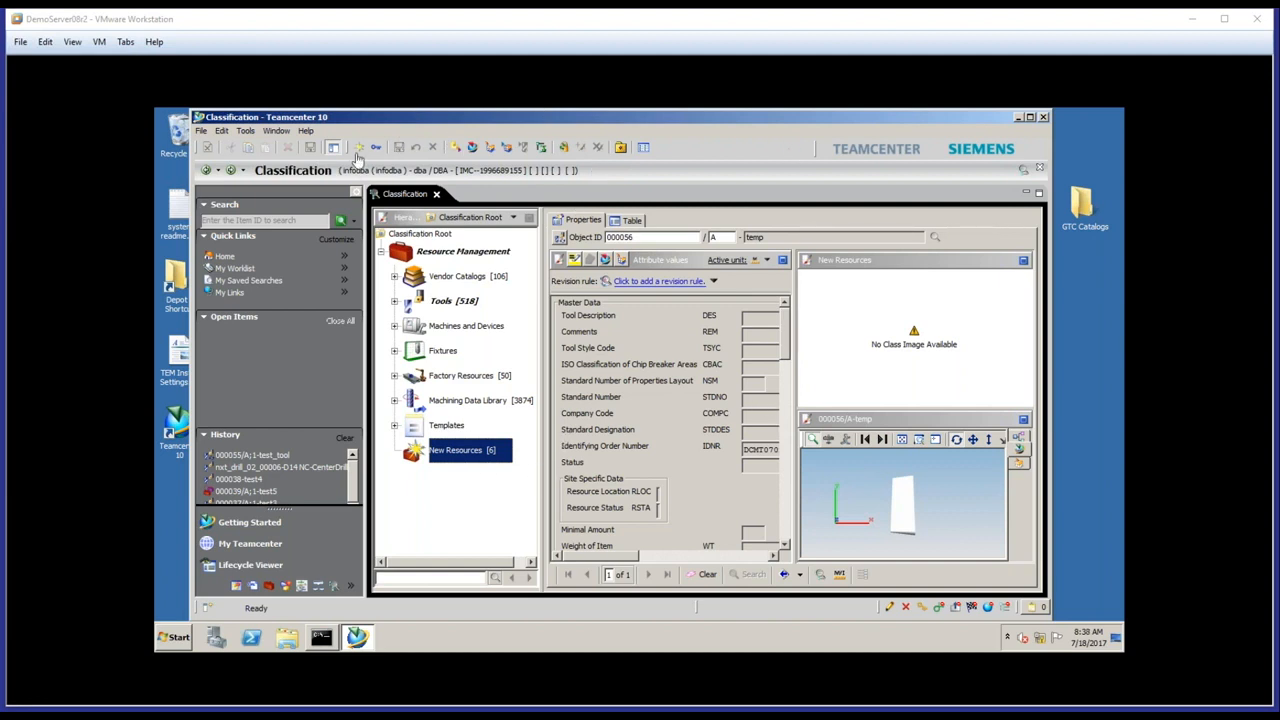
pyautogui.moveTo(555, 428)
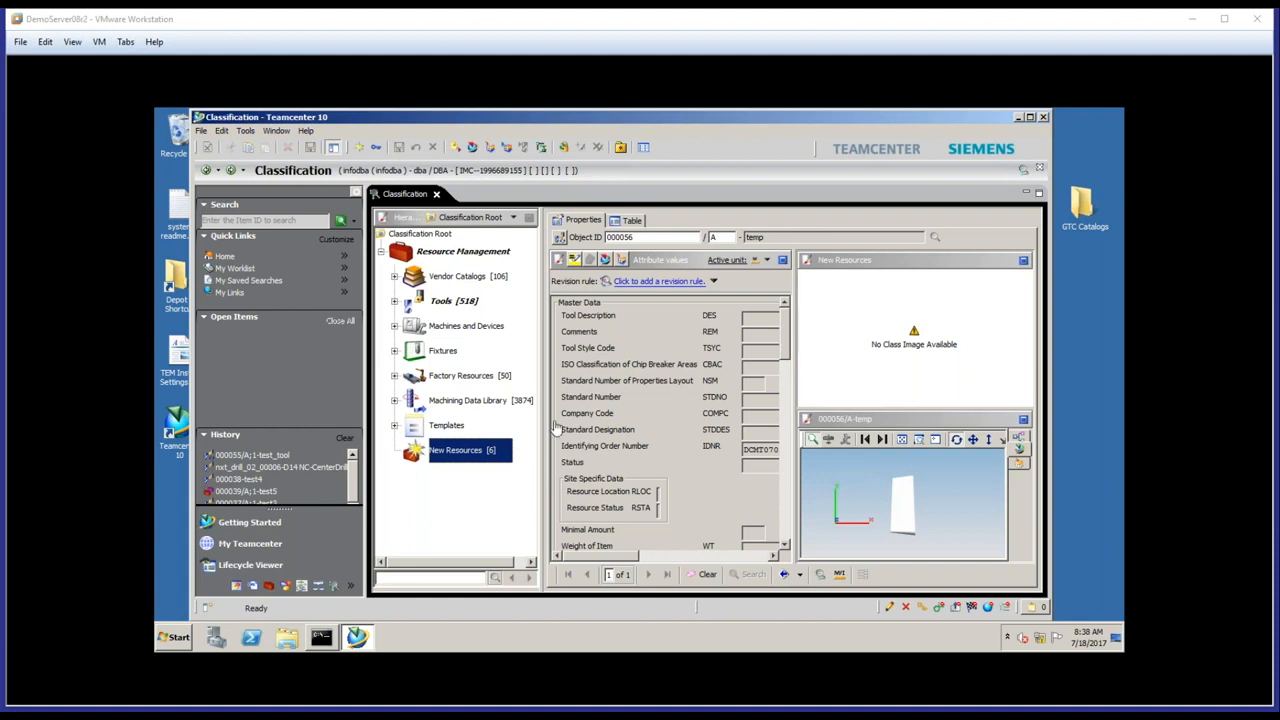
pyautogui.moveTo(765, 473)
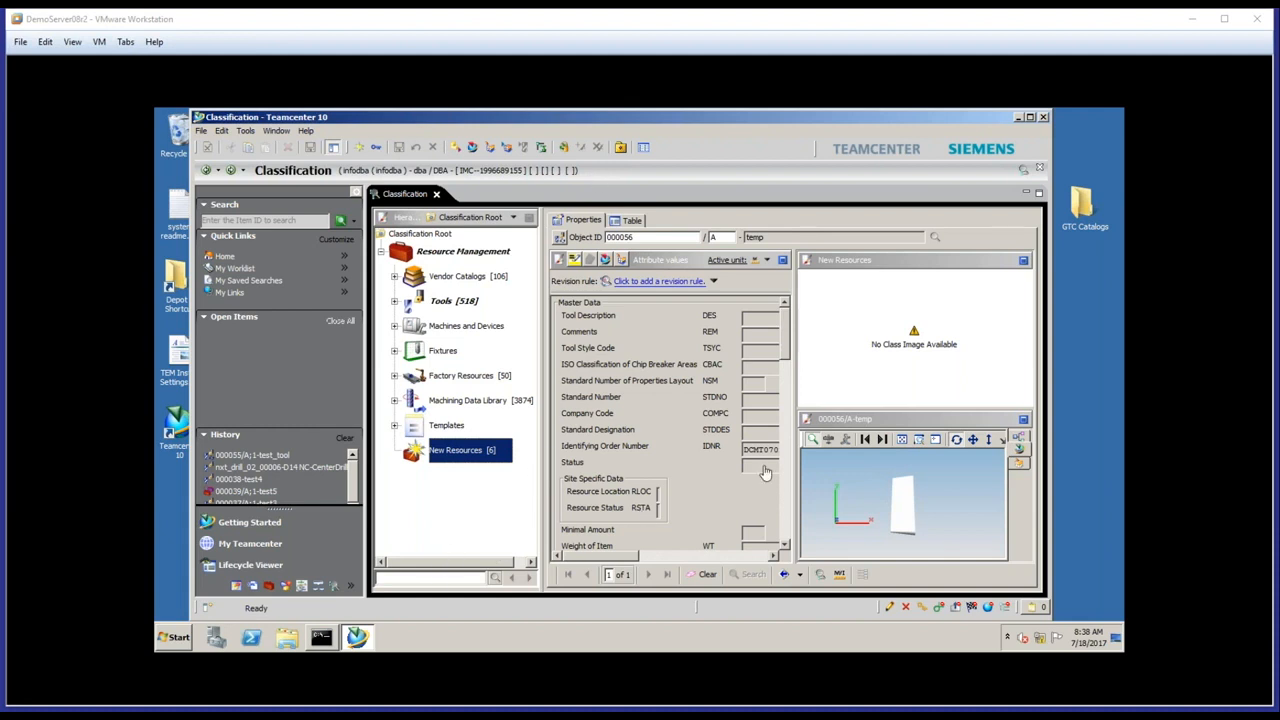
pyautogui.moveTo(835, 460)
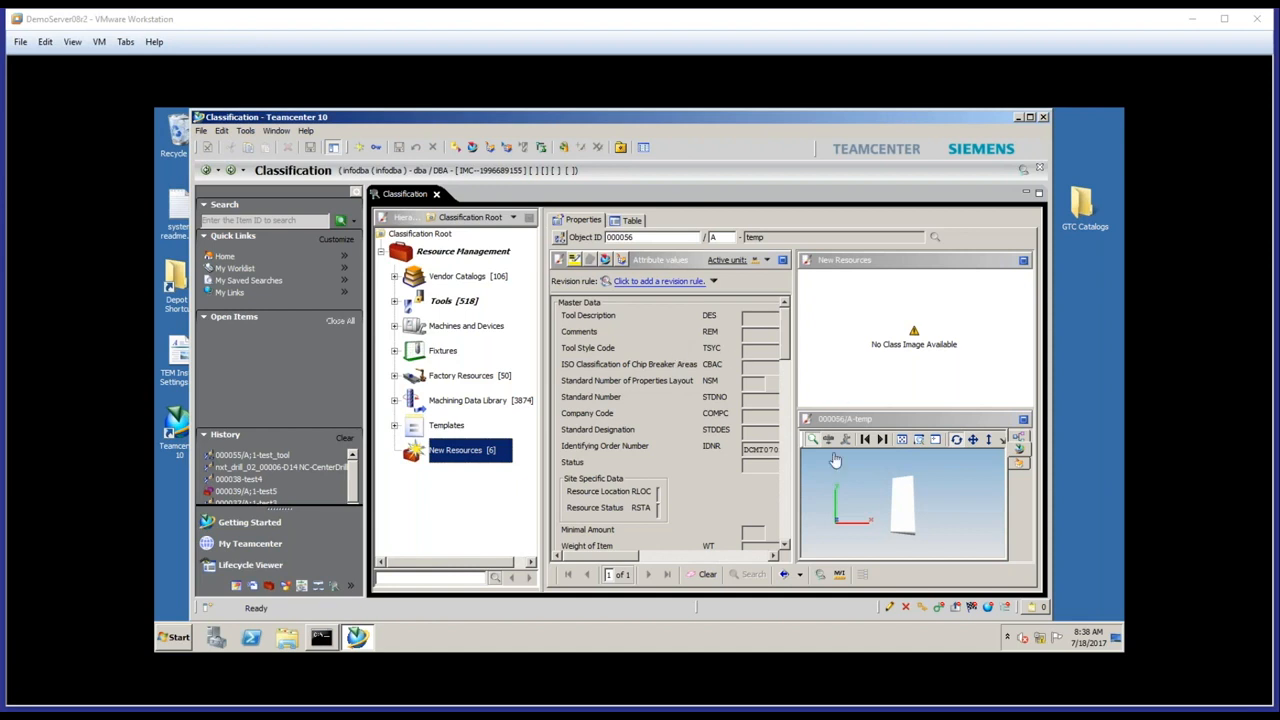
pyautogui.moveTo(444, 543)
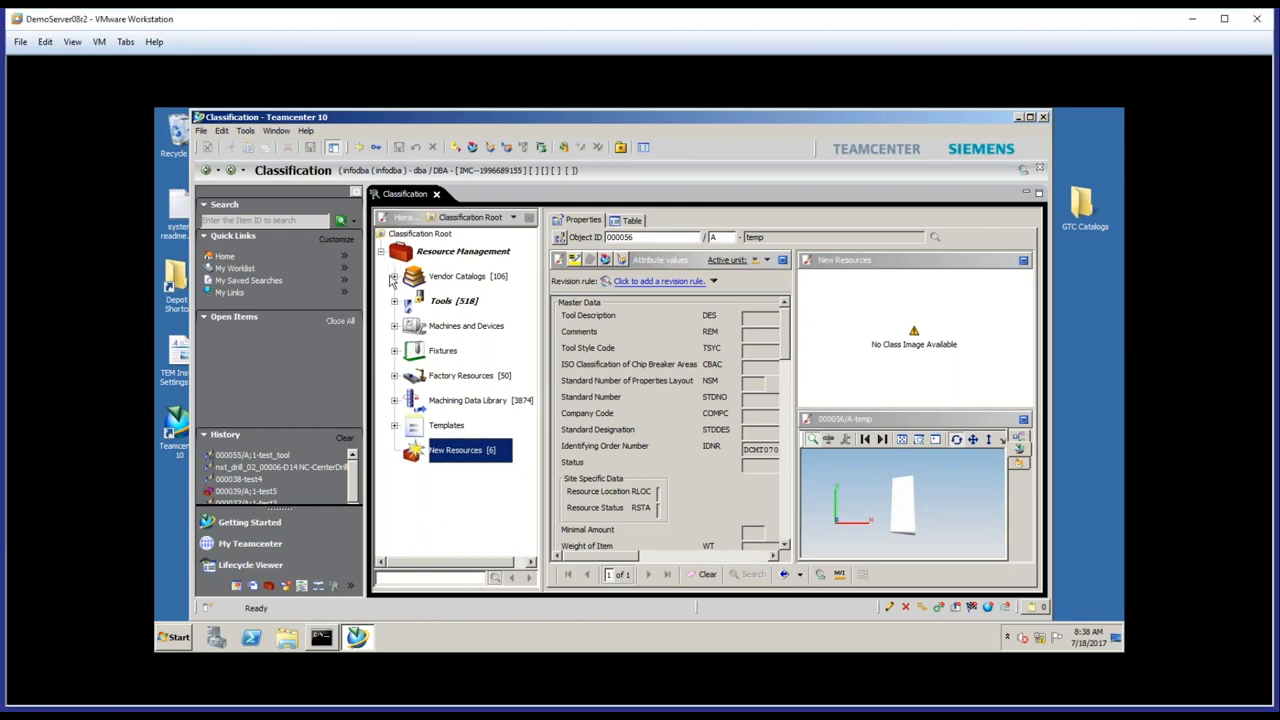
# Expand Vendor Catalogs down to the cutting tool library's Accessory, Adaptive, Insert and Tool classes.
pyautogui.click(394, 276)
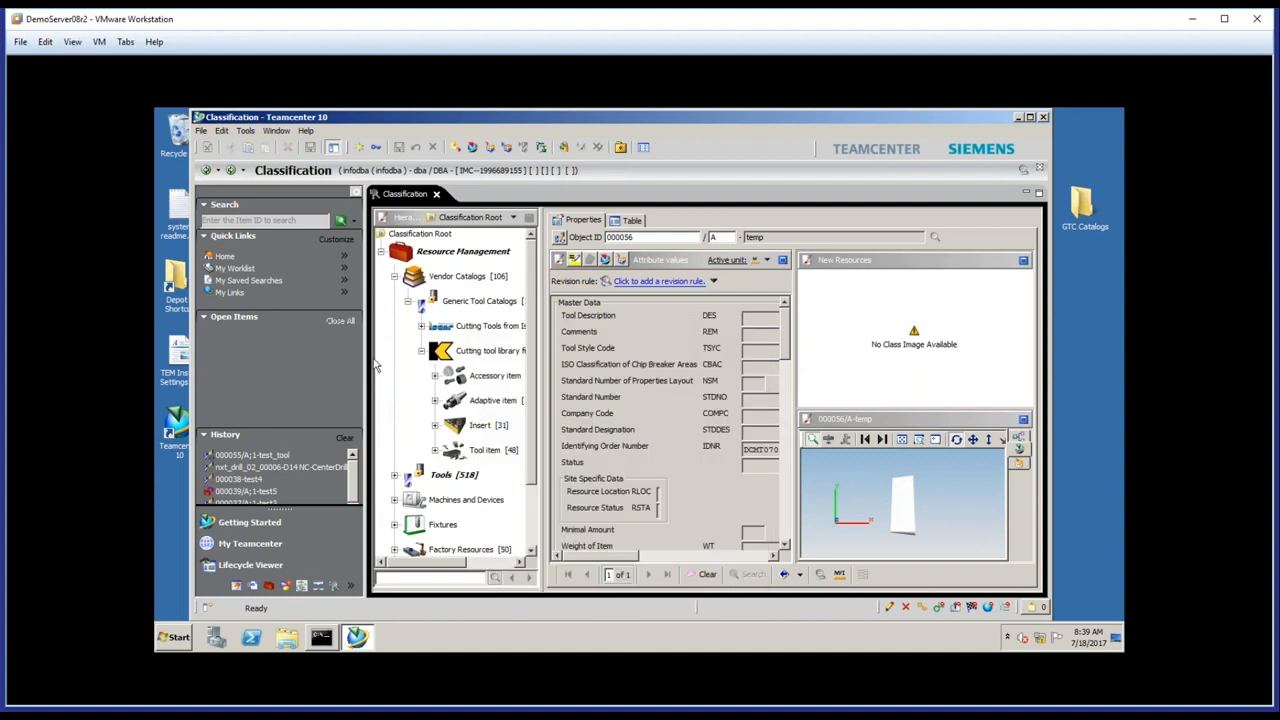
pyautogui.moveTo(270, 357)
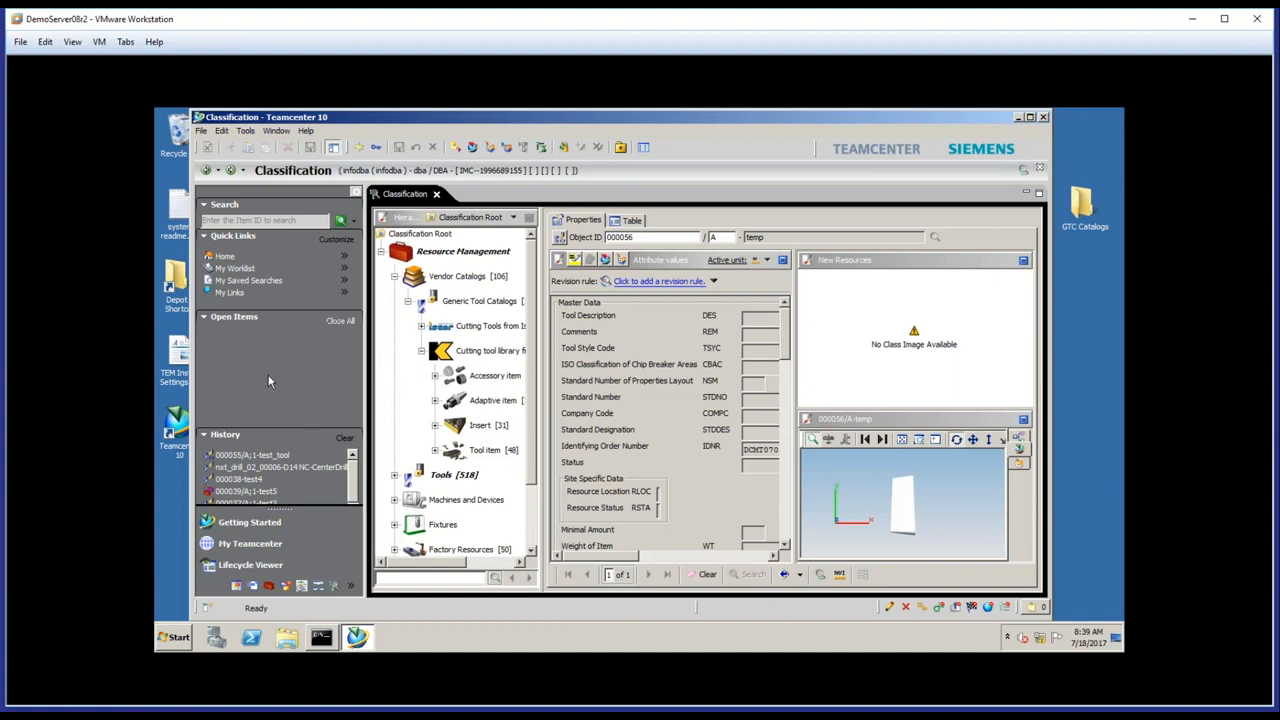
pyautogui.moveTo(298, 382)
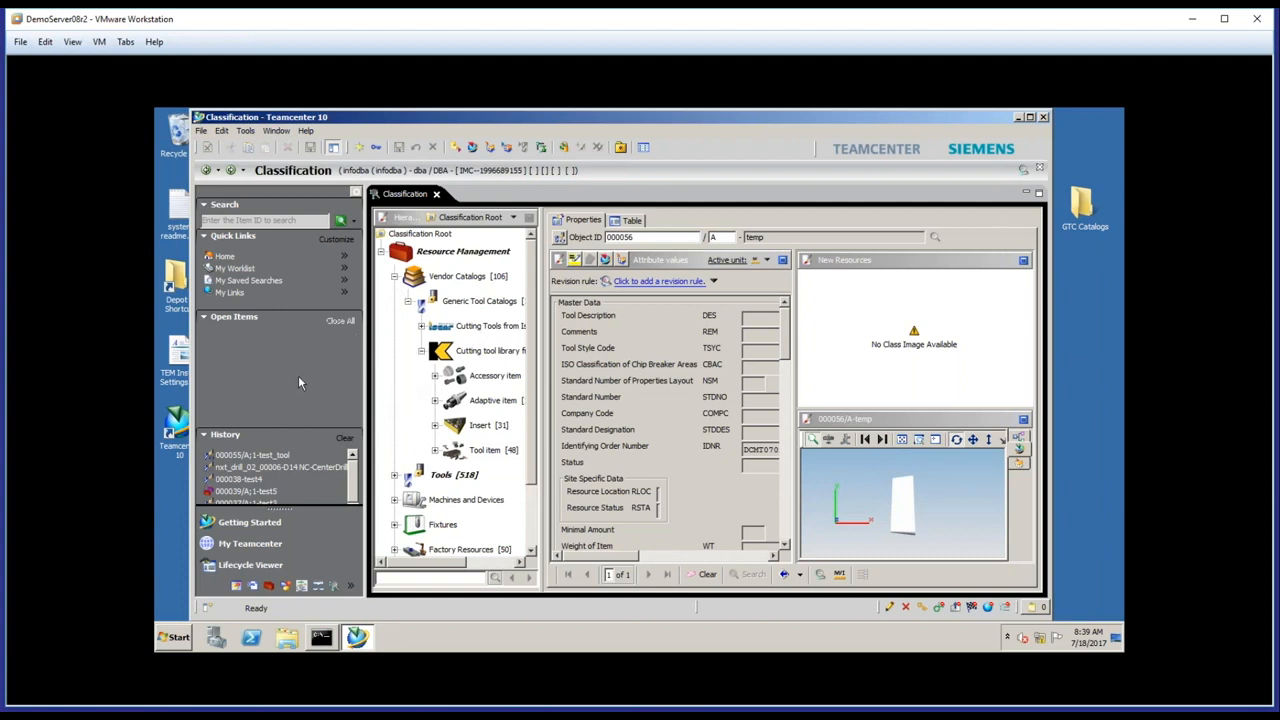
# Expand the Insert class and its ISO insert subclass to show diamond, square and triangle shapes.
pyautogui.scroll(-3)
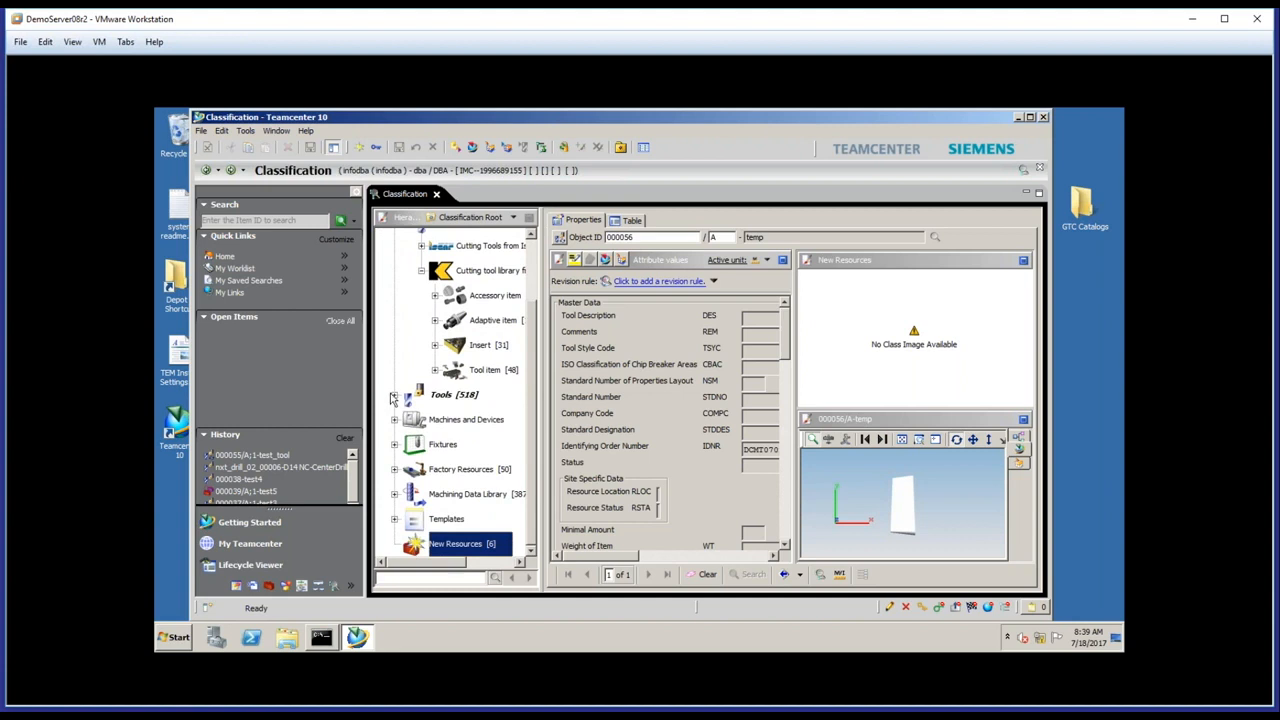
pyautogui.click(435, 345)
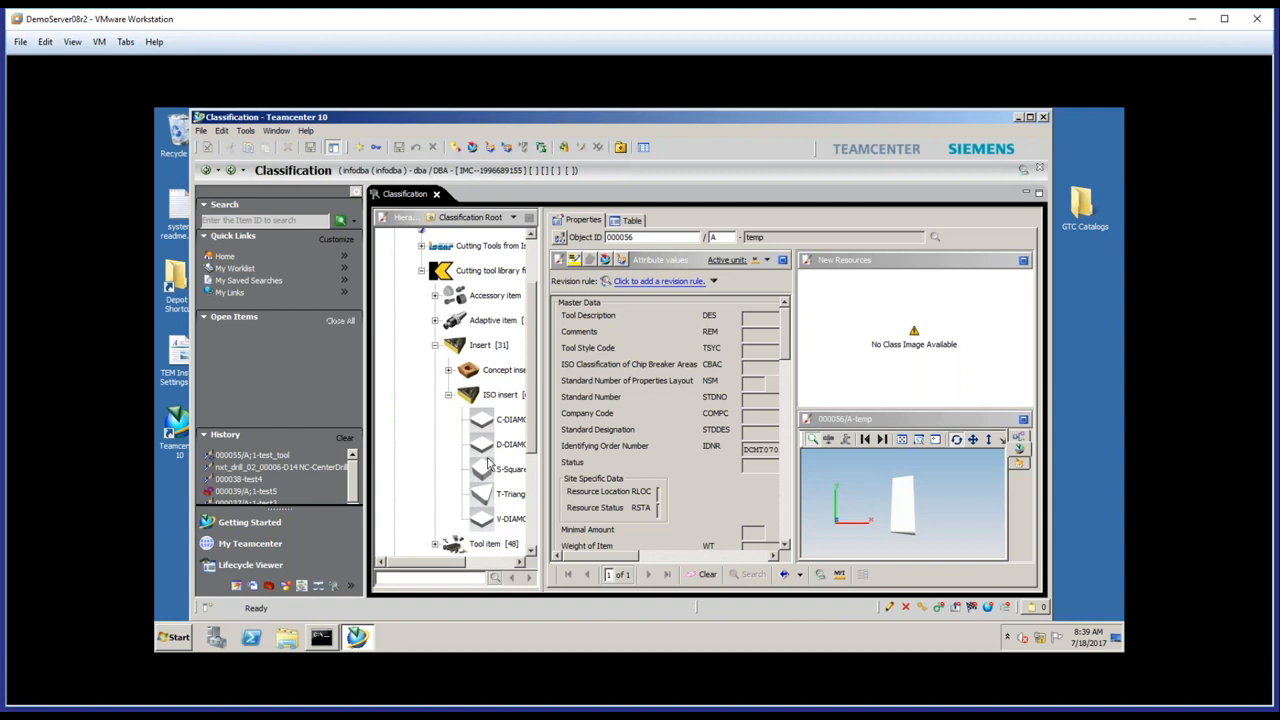
pyautogui.click(490, 468)
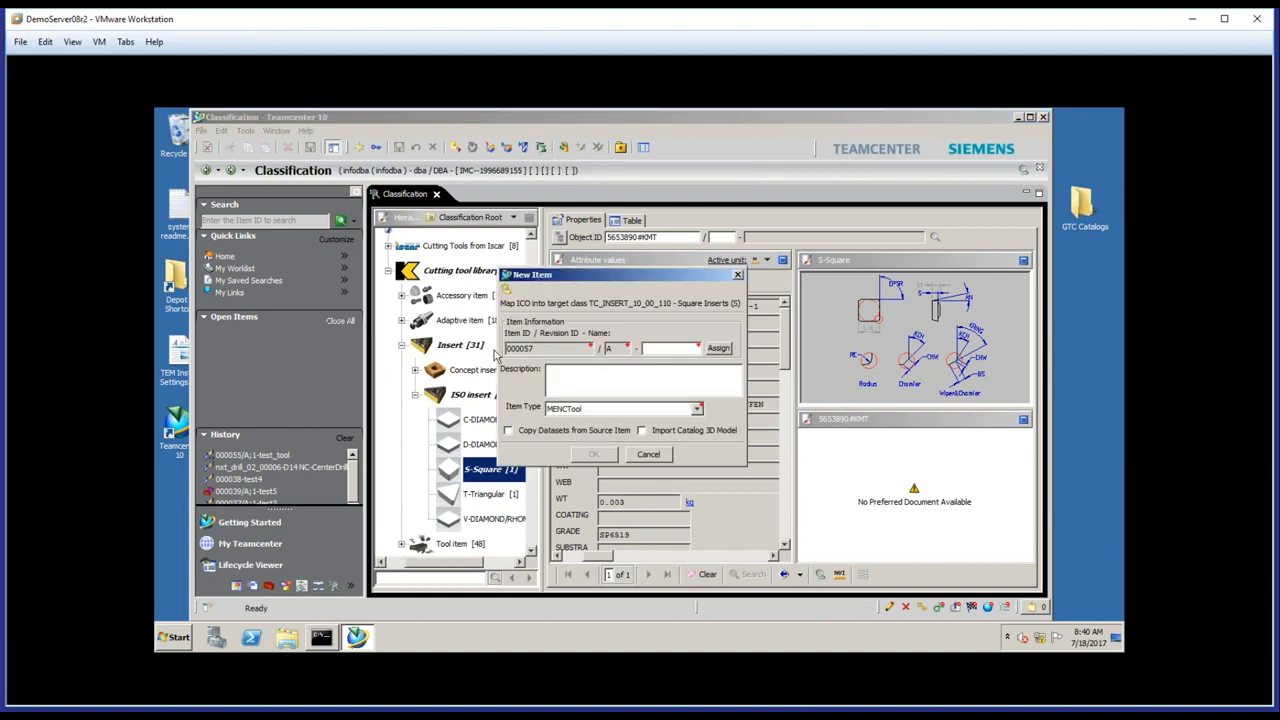
# Name new item 000057 'KMT_Square' and enable copying datasets from the source item.
pyautogui.write('KMT_Square')
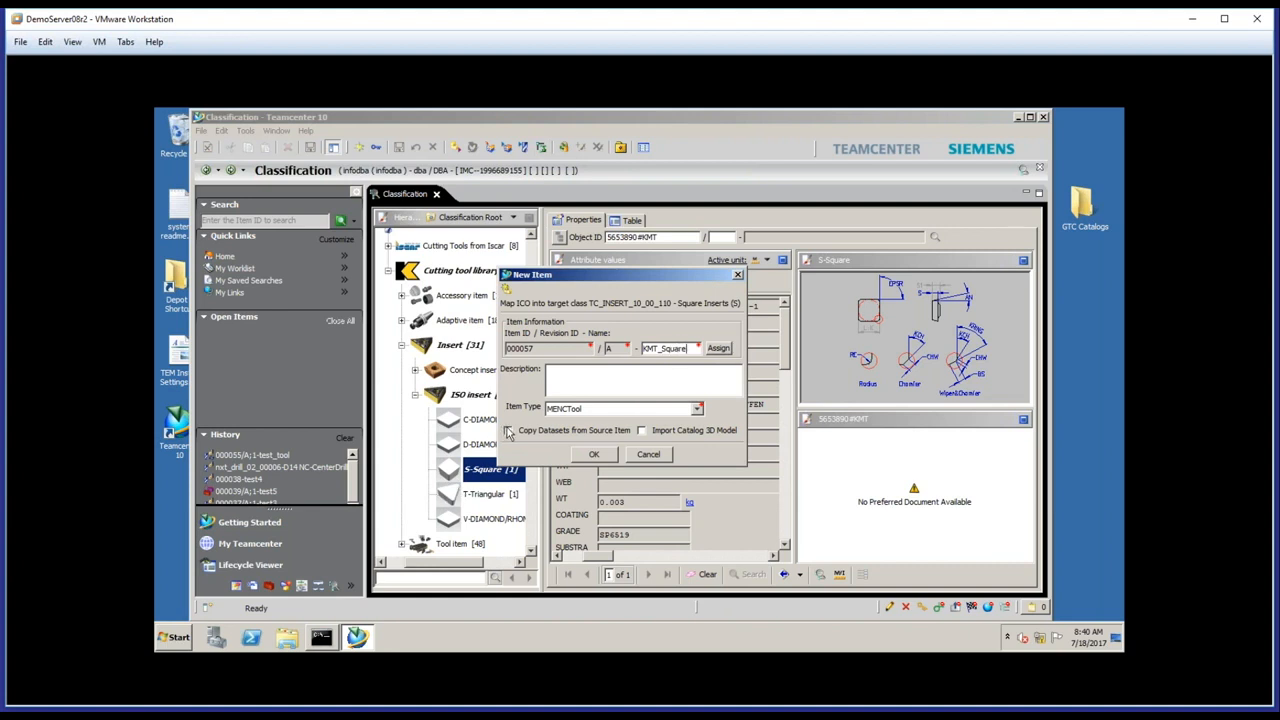
pyautogui.click(593, 454)
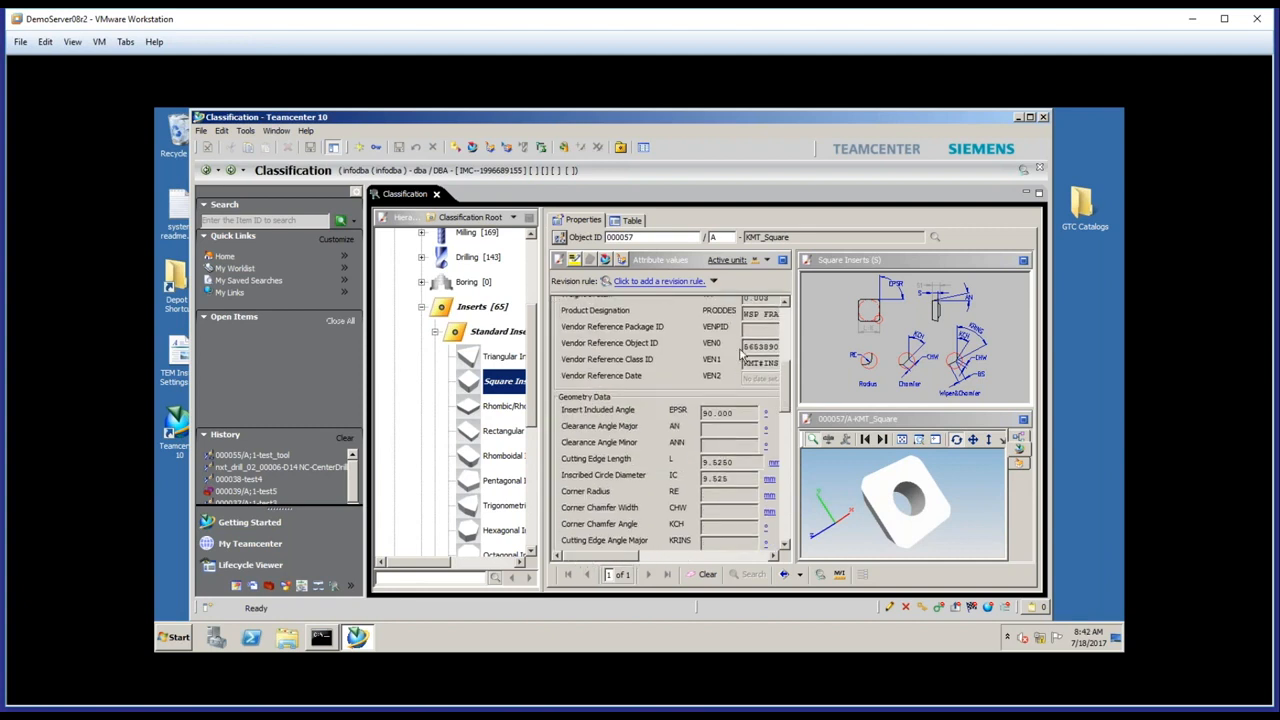
pyautogui.scroll(-3)
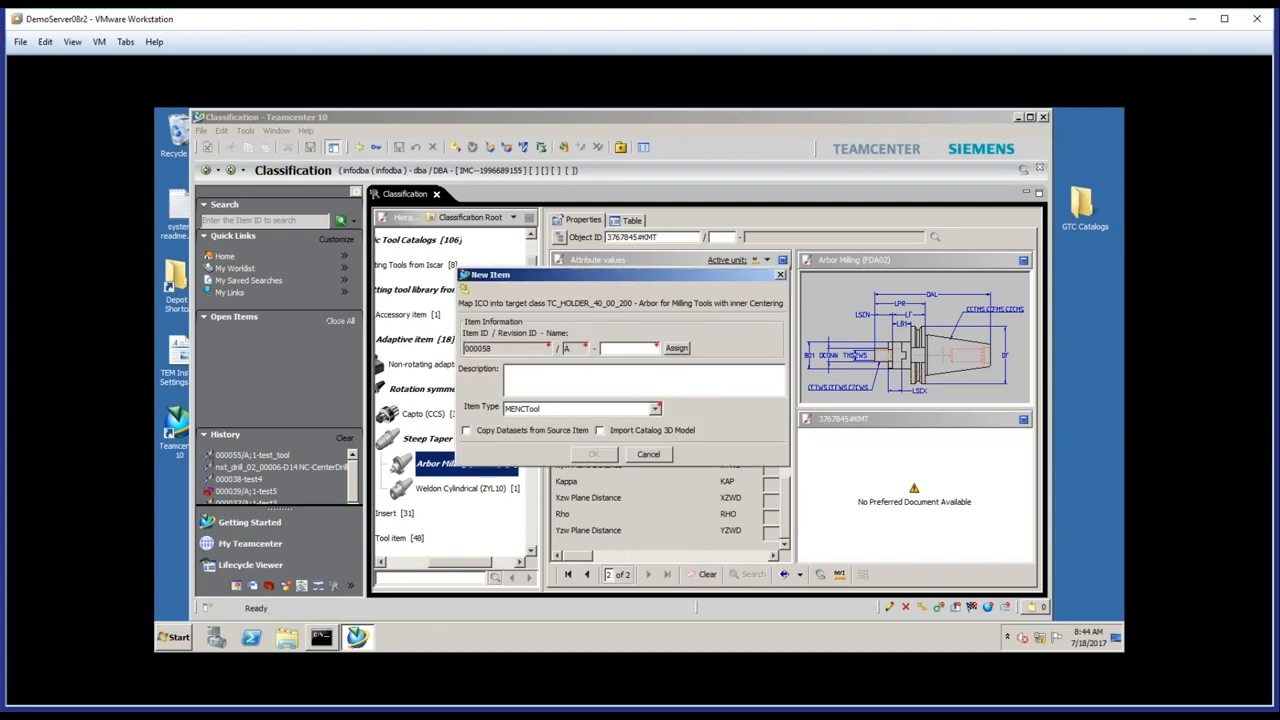
# Enable copying the catalog datasets into the KMT_holder arbor item 000058.
pyautogui.click(593, 454)
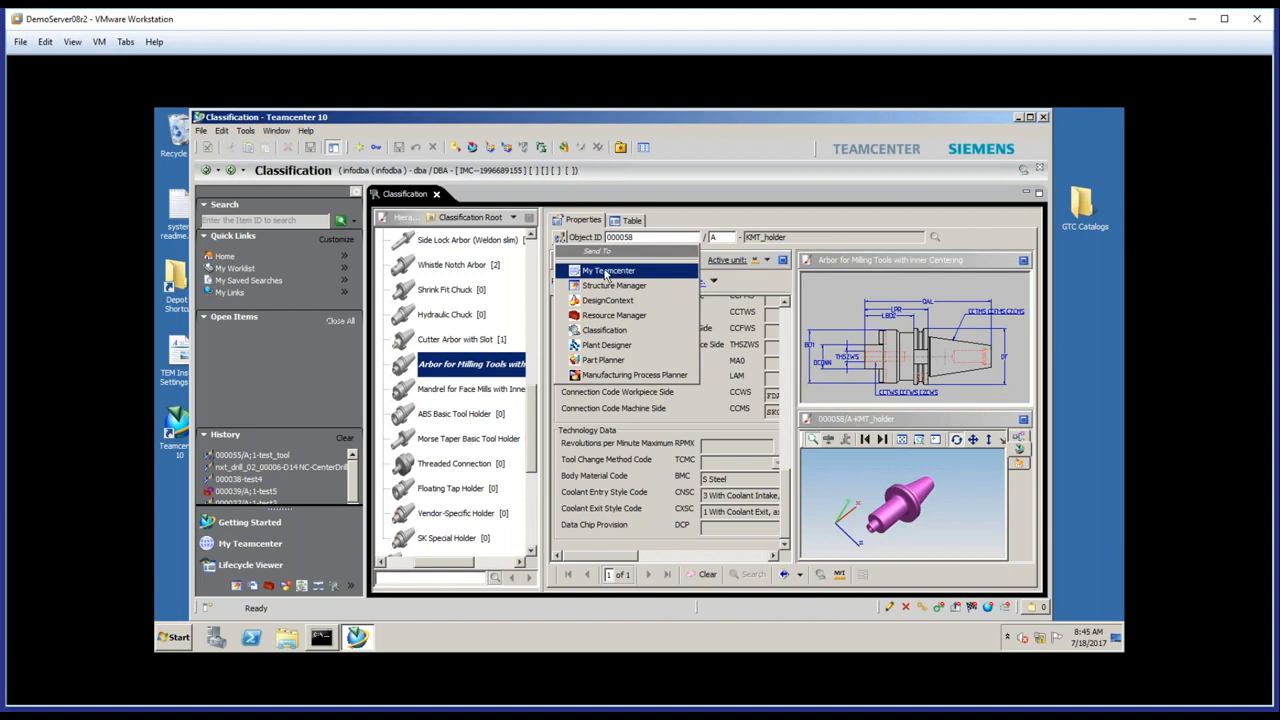
# Send item 000058-KMT_holder to My Teamcenter to view its summary properties.
pyautogui.click(608, 270)
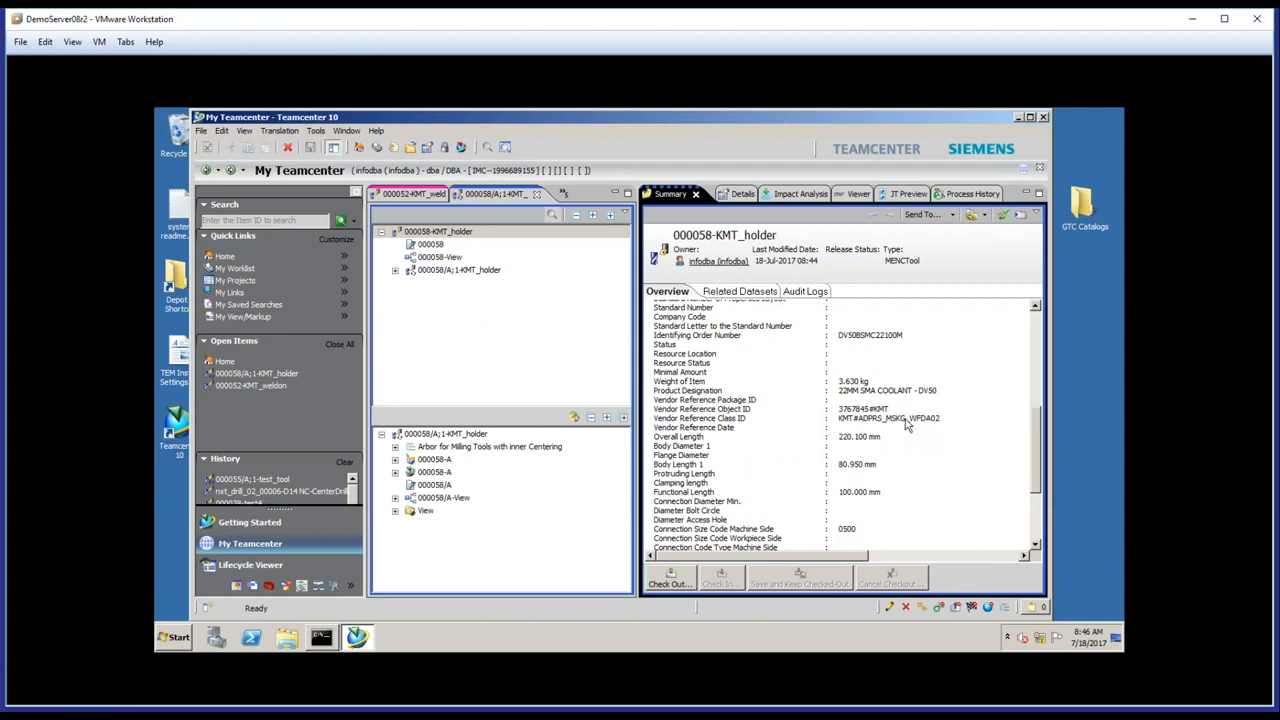
pyautogui.moveTo(818, 427)
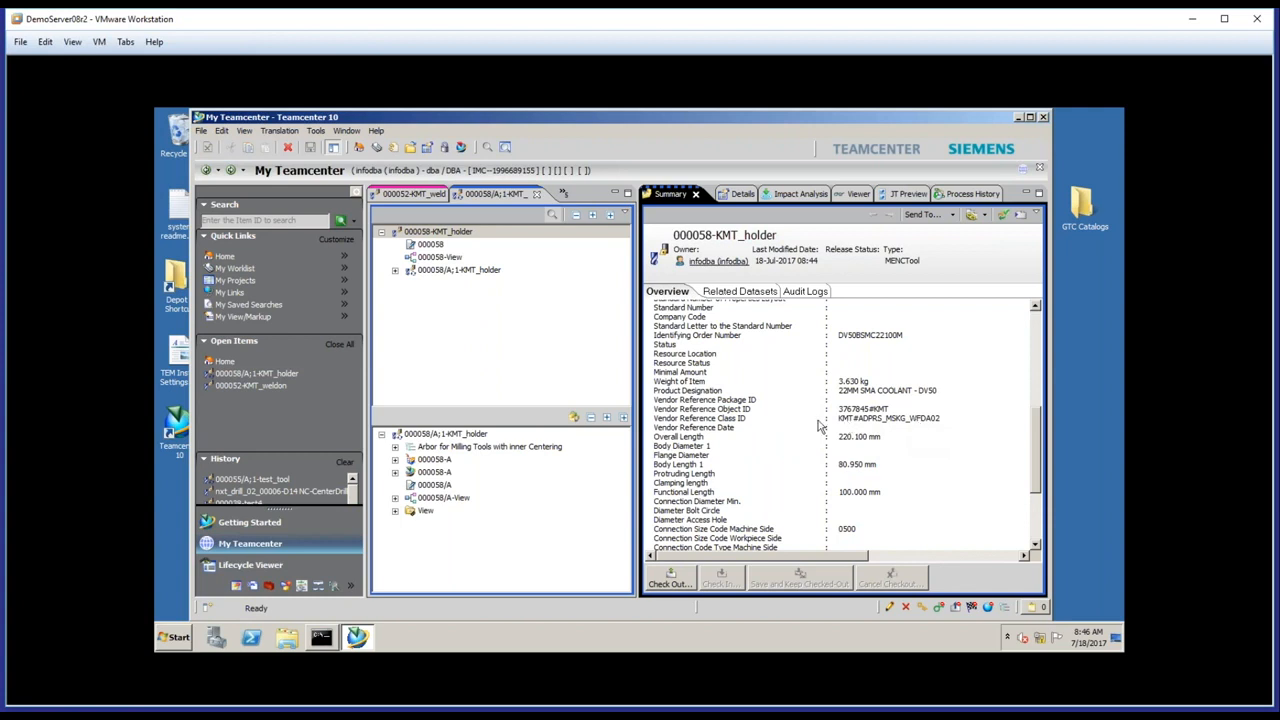
pyautogui.moveTo(752, 349)
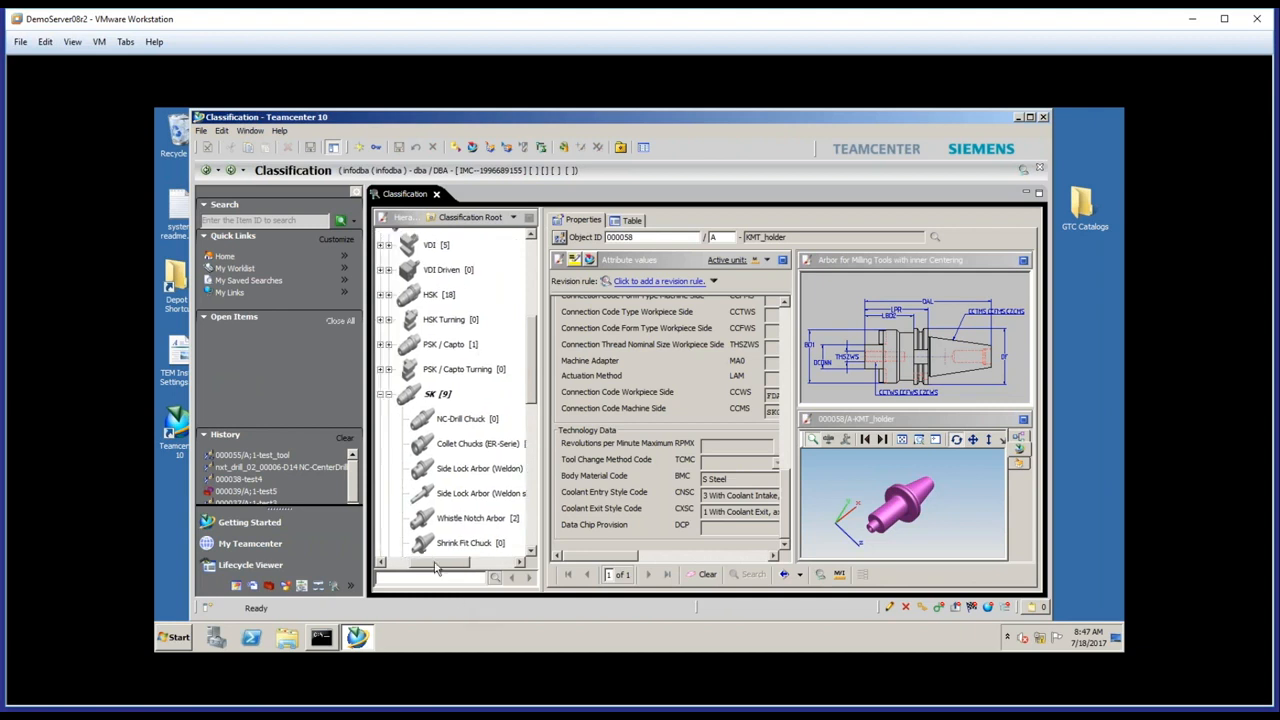
# Scroll the classification tree to Machining Data Library with Feeds & Speeds, Cut Methods, Tool Materials.
pyautogui.scroll(3)
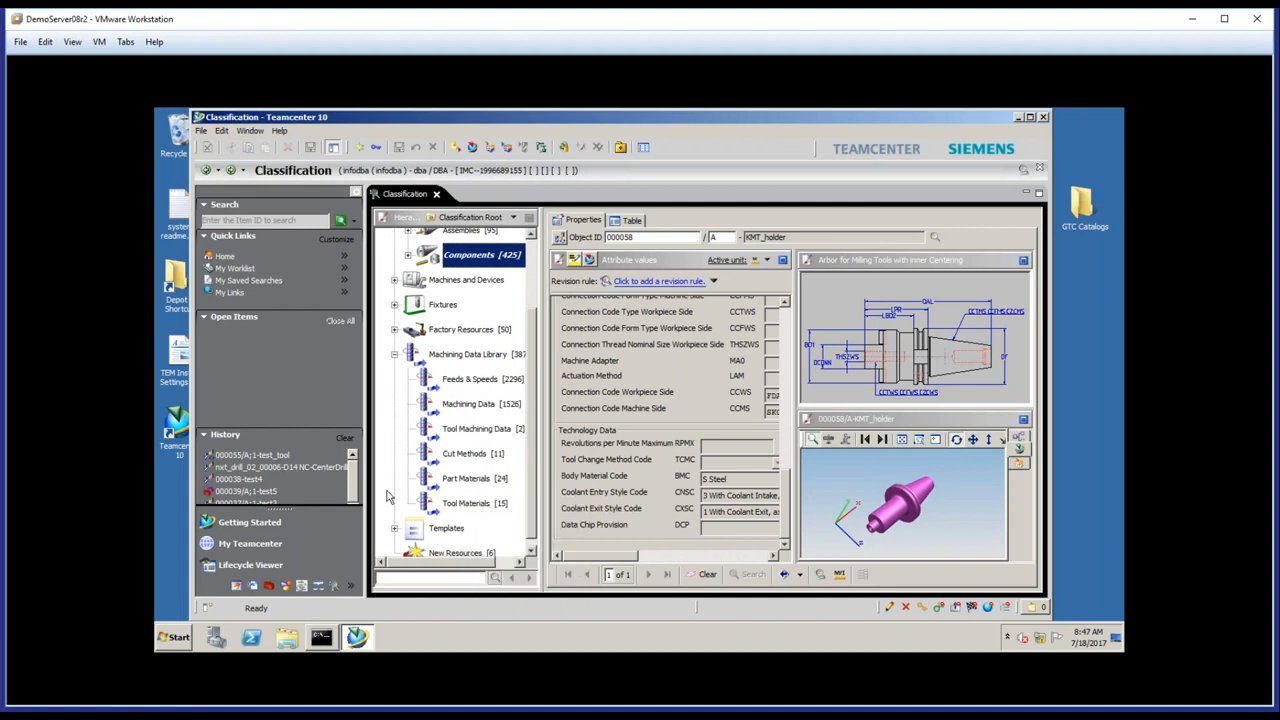